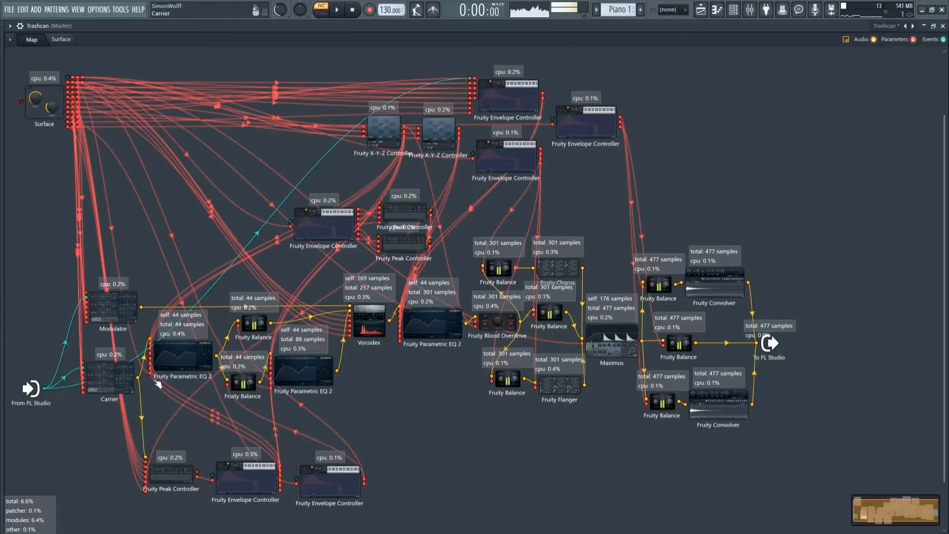
Step: Highlight the Fruity Blood Overdrive routing on the map, then show the Surface controls
left_click(303, 368)
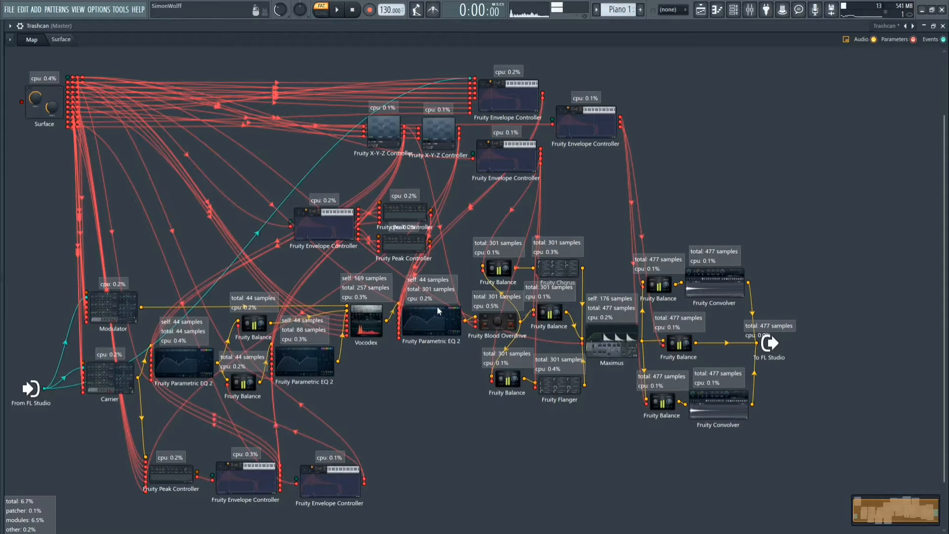
left_click(496, 323)
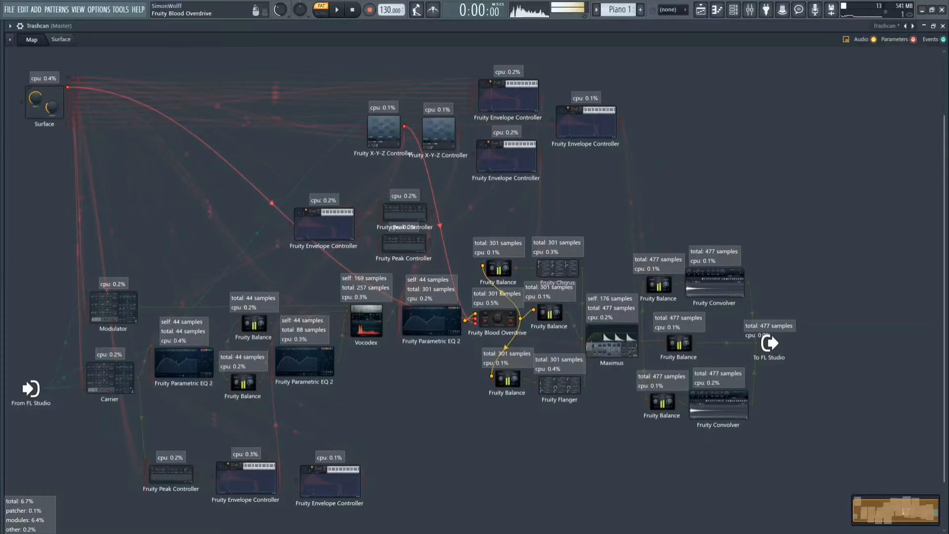
left_click(611, 340)
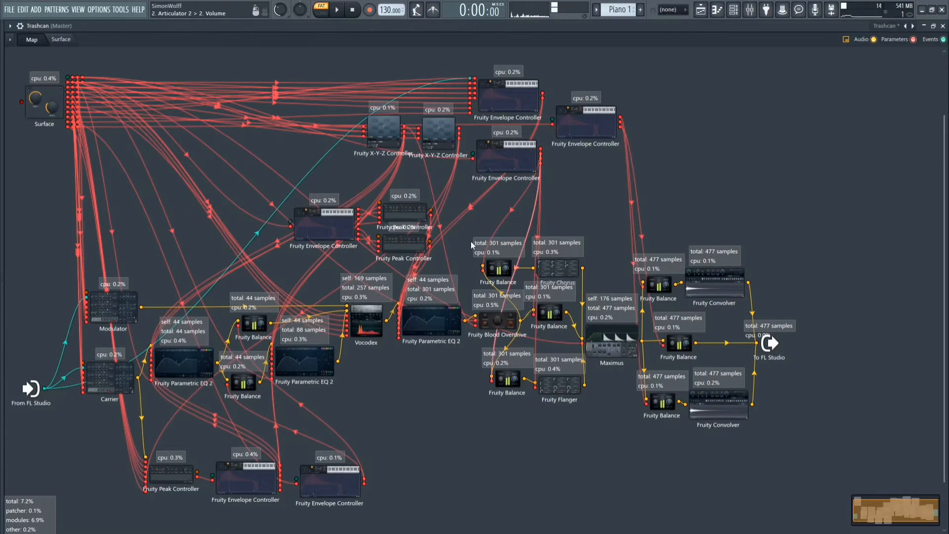
left_click(61, 40)
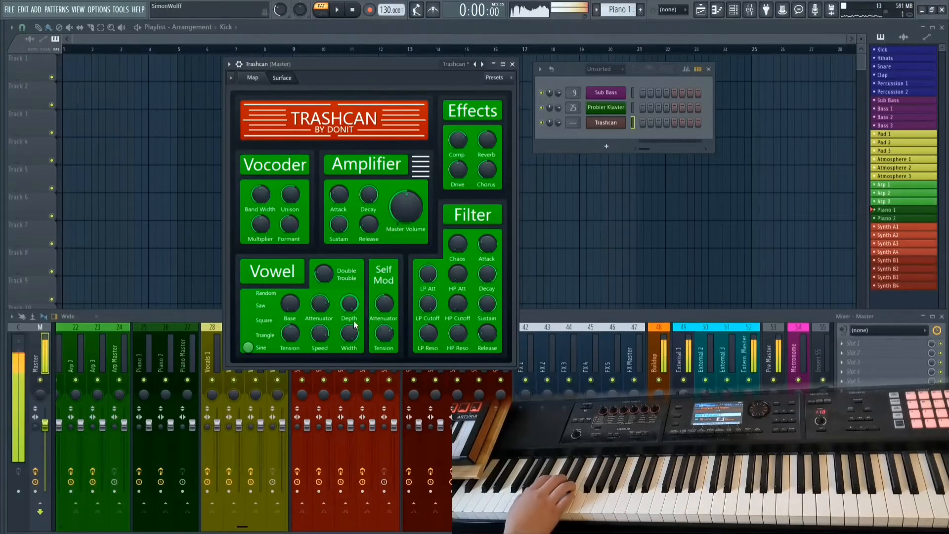
Step: Maximize the Trashcan patcher from the Map view and return to the Surface controls
left_click(252, 77)
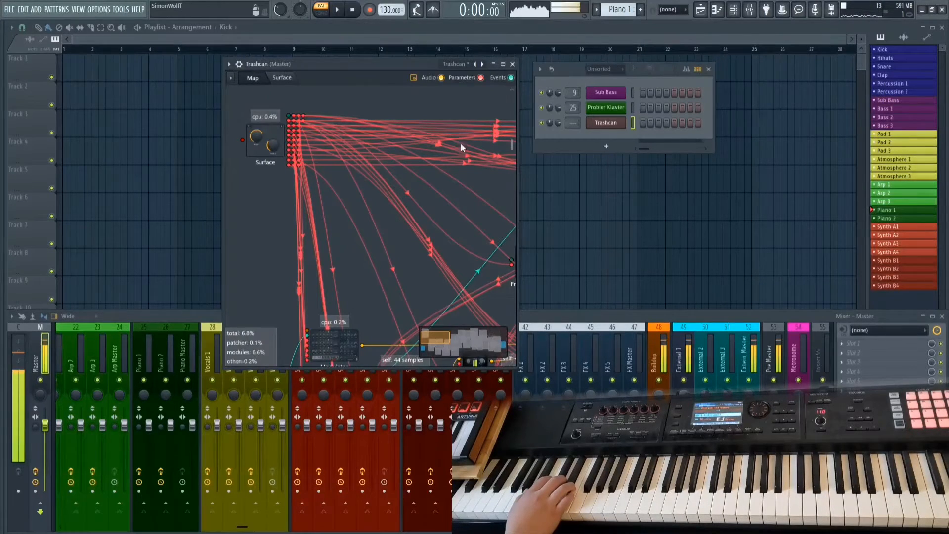
left_click(502, 64)
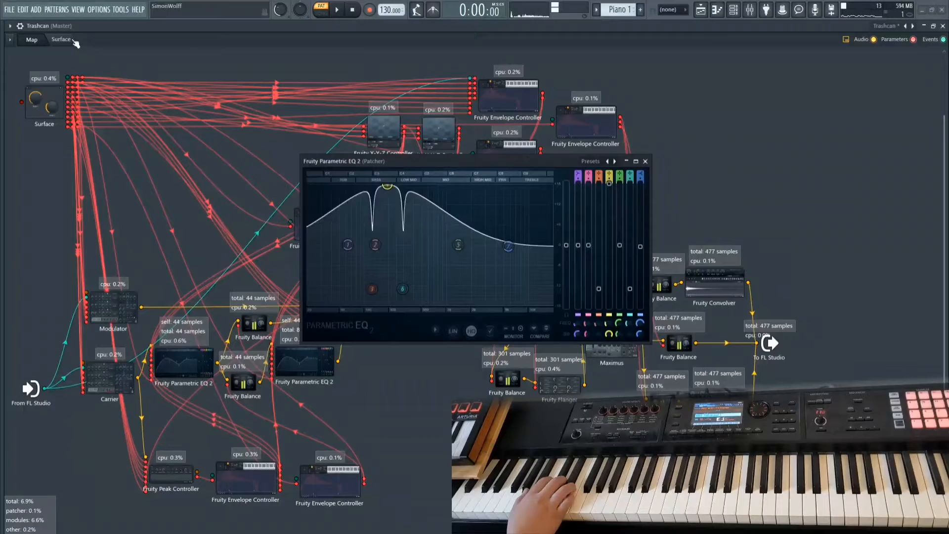
left_click(61, 40)
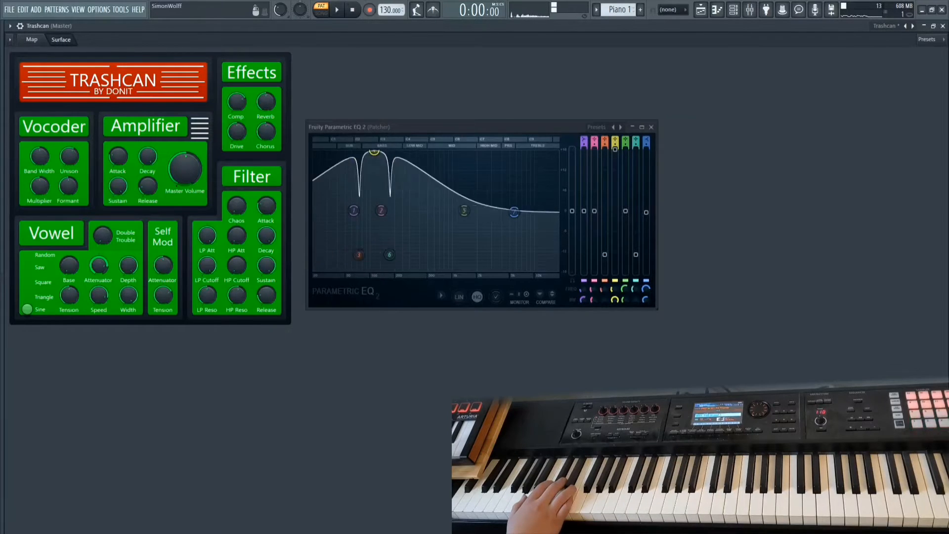
left_click_drag(513, 212, 465, 211)
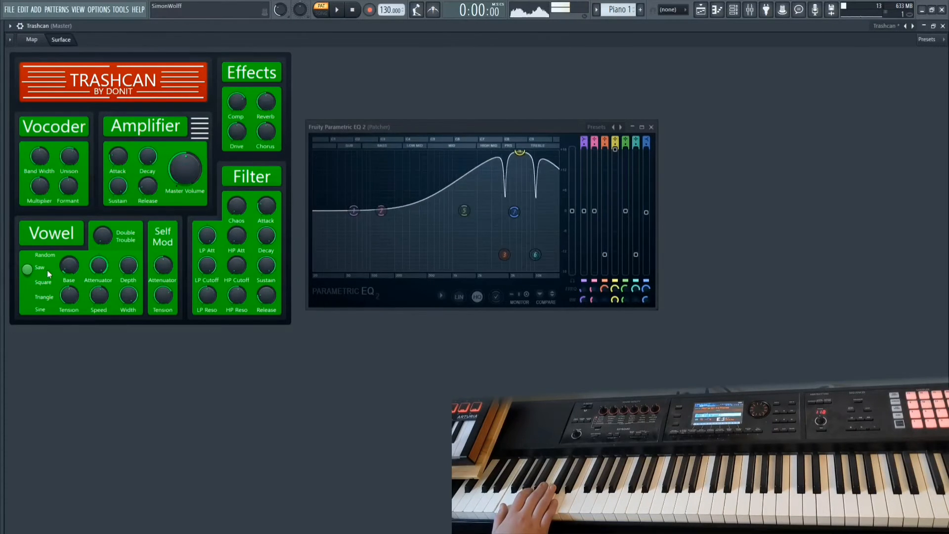
Step: Select the Saw vowel shape on the Trashcan Surface
left_click(28, 309)
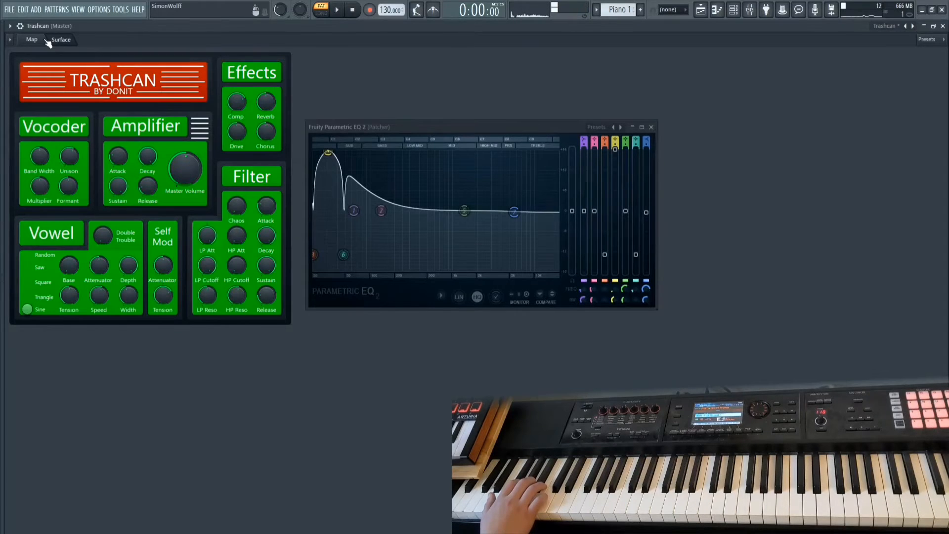
Step: Flip between the Trashcan patcher map and the Surface controls
left_click(31, 39)
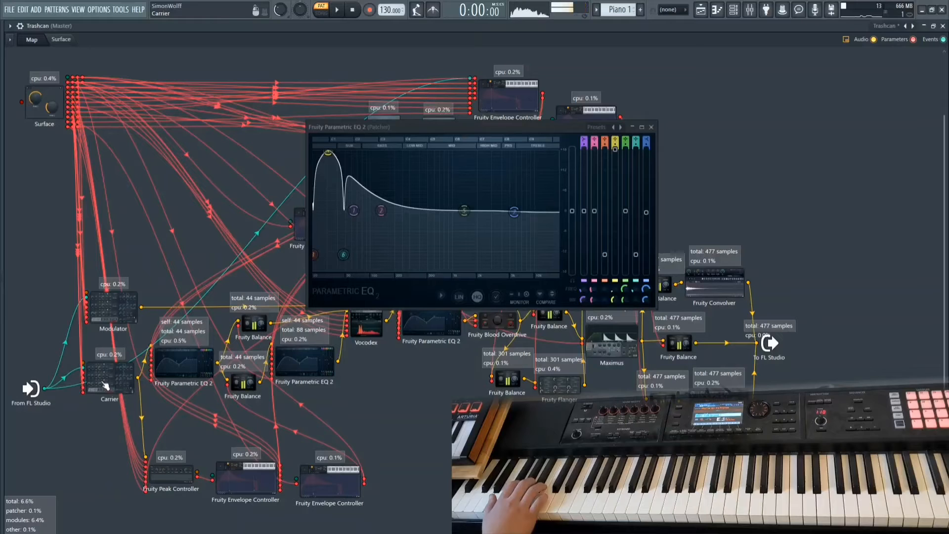
left_click(61, 40)
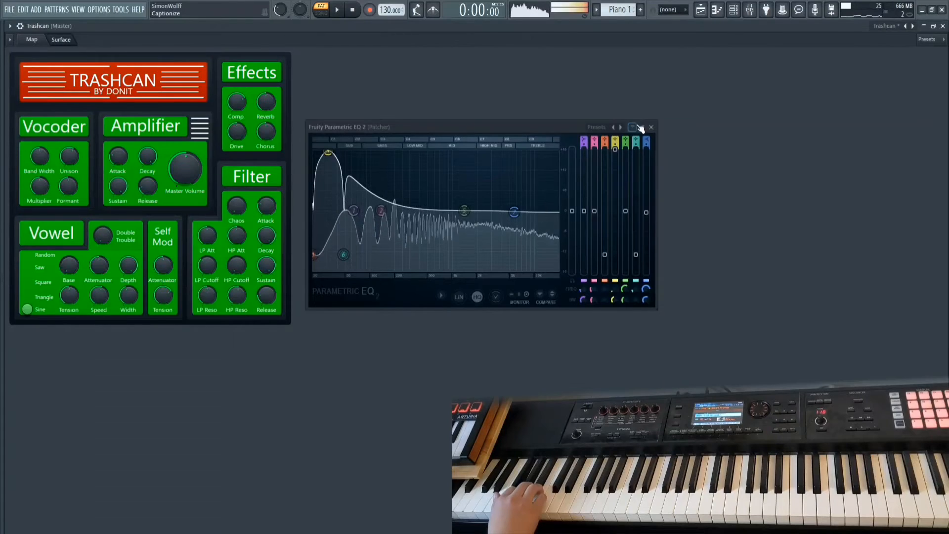
Step: Leave the first equalizer and go back to the Trashcan patcher map
left_click(30, 40)
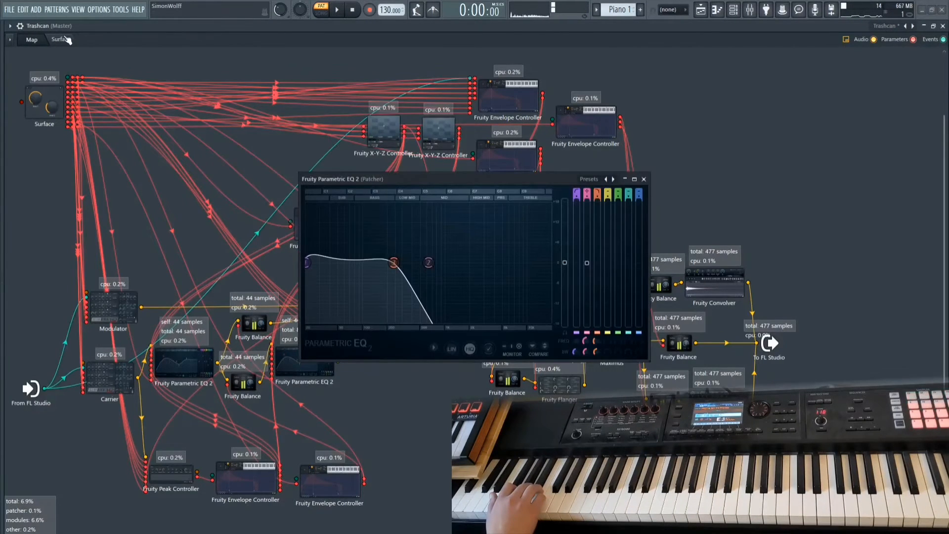
Step: Show the Surface controls beside the second Parametric EQ 2
left_click(60, 39)
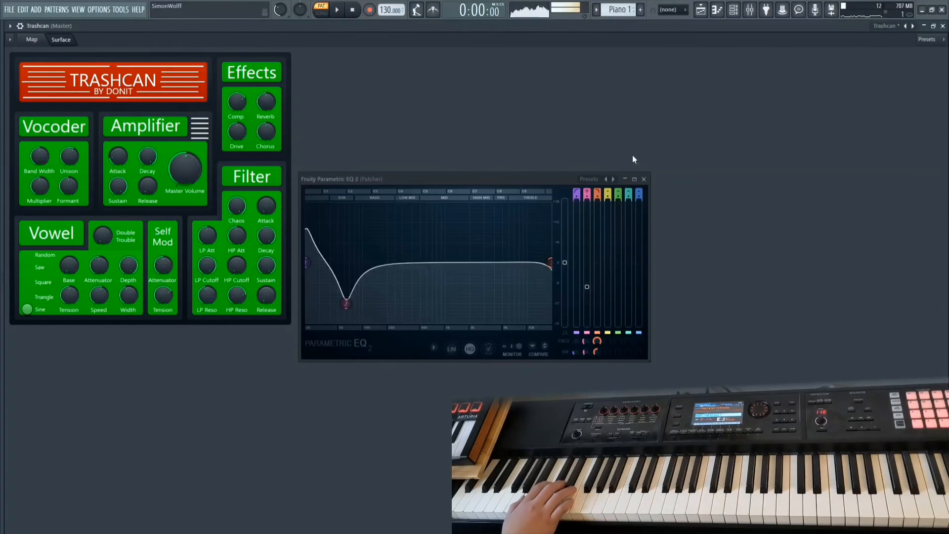
Step: Close the second Parametric EQ 2 window, leaving only the Surface
left_click(644, 179)
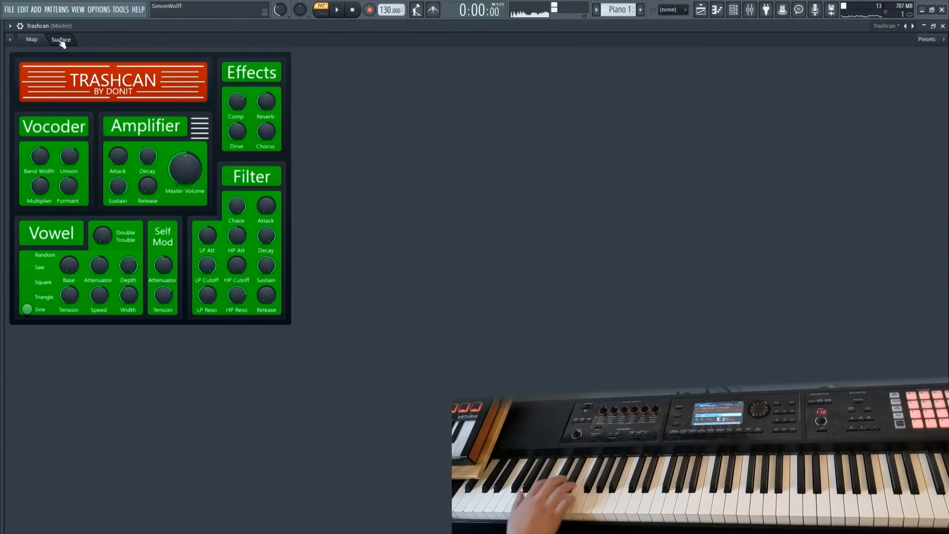
Step: Return to the Trashcan patcher routing map
left_click(31, 39)
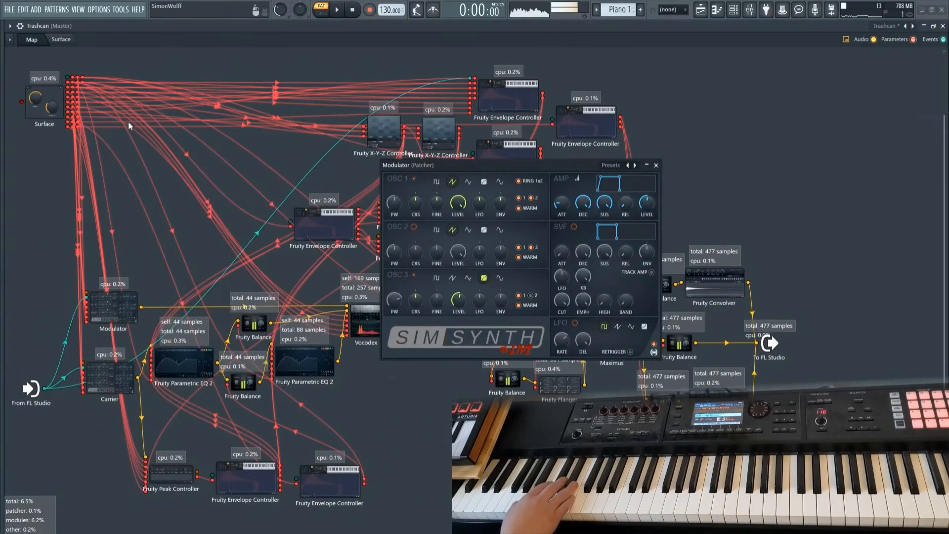
Step: Adjust the Modulator SimSynth oscillator settings beside the Surface controls
left_click(62, 39)
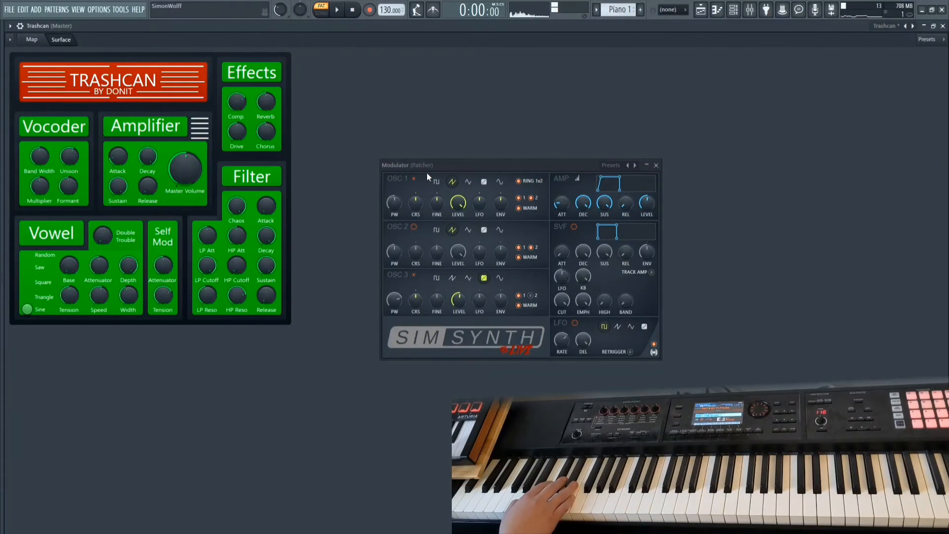
left_click_drag(458, 200, 467, 181)
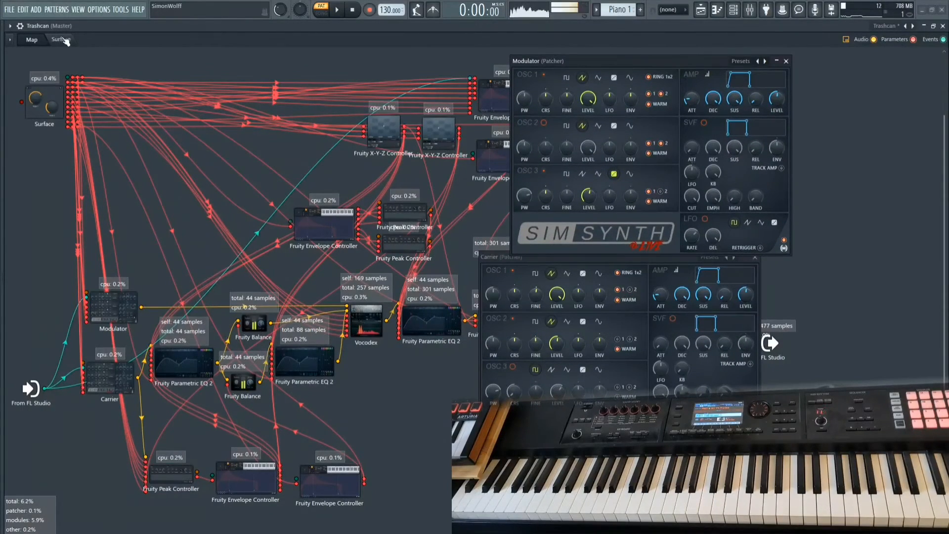
left_click(61, 39)
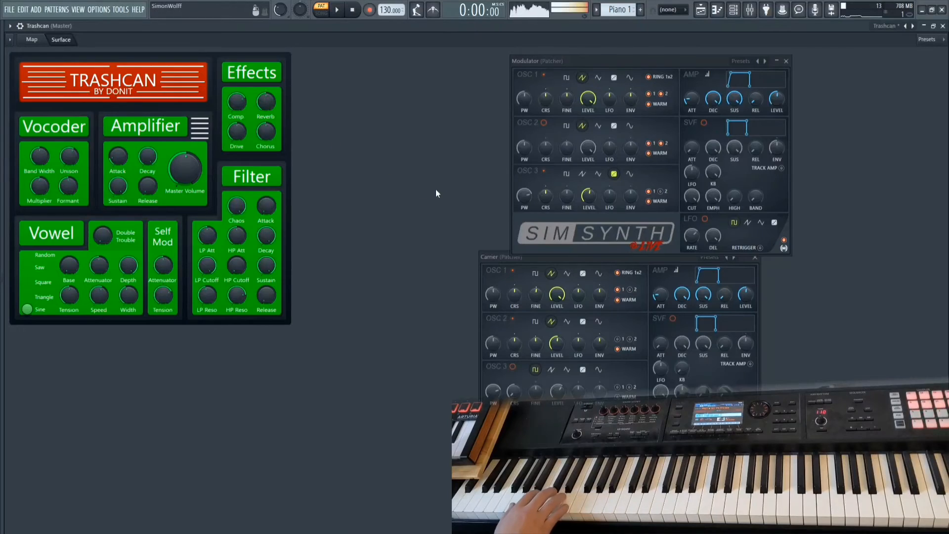
left_click(582, 77)
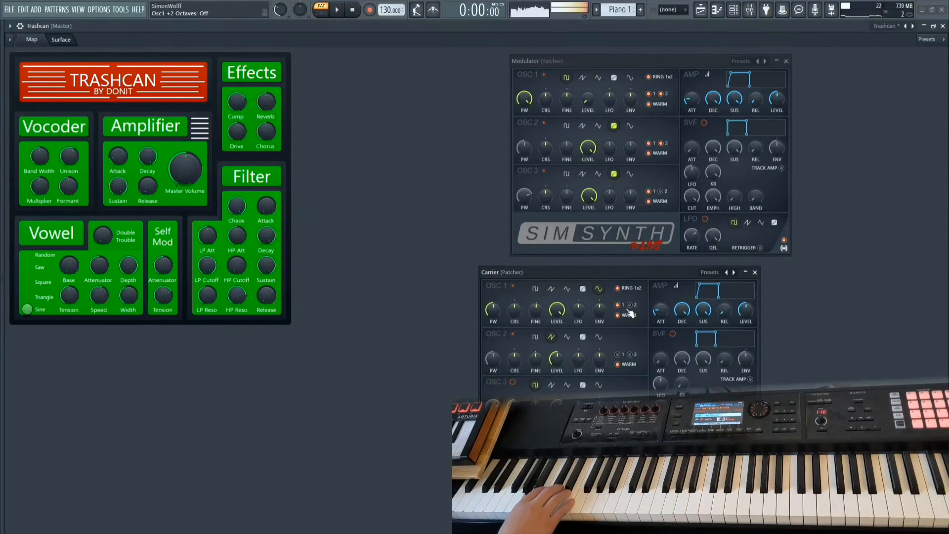
Step: Change the Carrier SimSynth's first oscillator setting and octave switch
left_click_drag(492, 310, 492, 306)
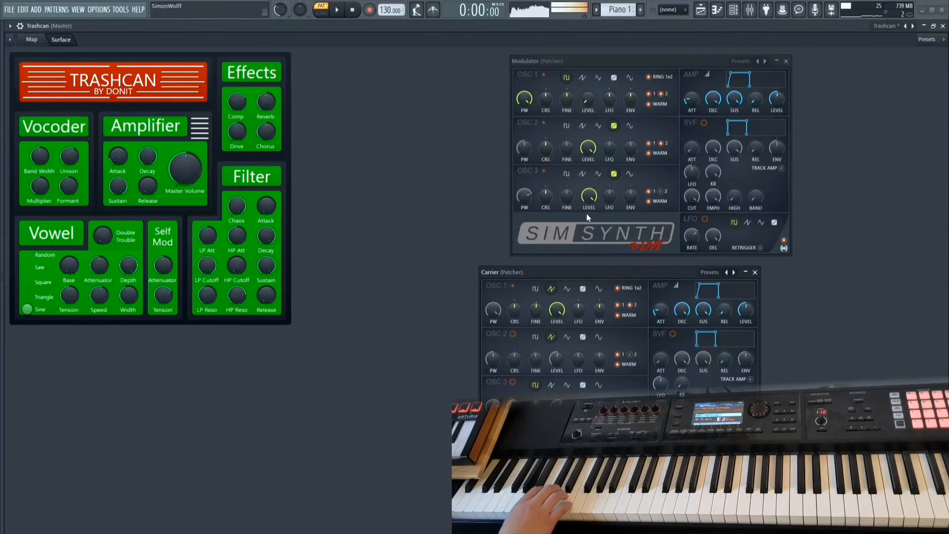
left_click(618, 314)
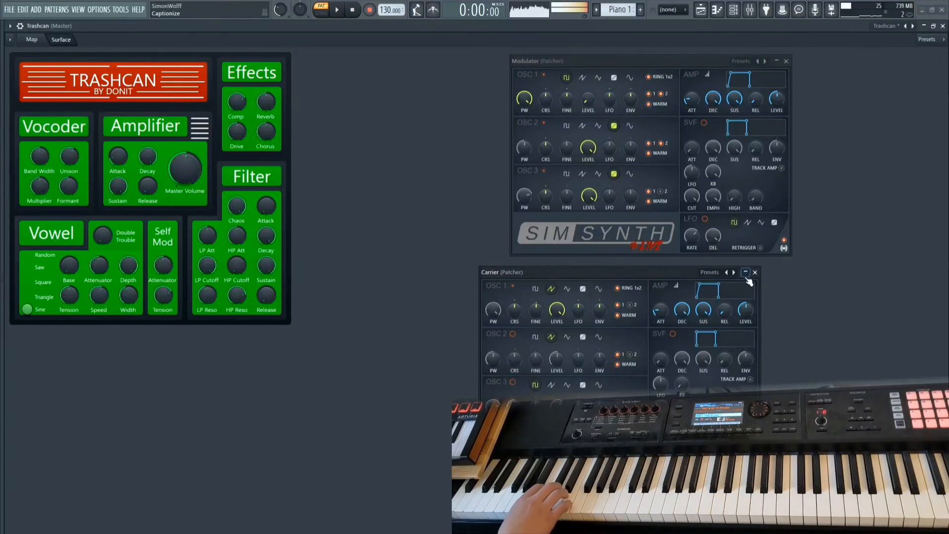
Step: Close the Carrier synth and open the Vocodex vocoder from the patcher map
left_click(755, 272)
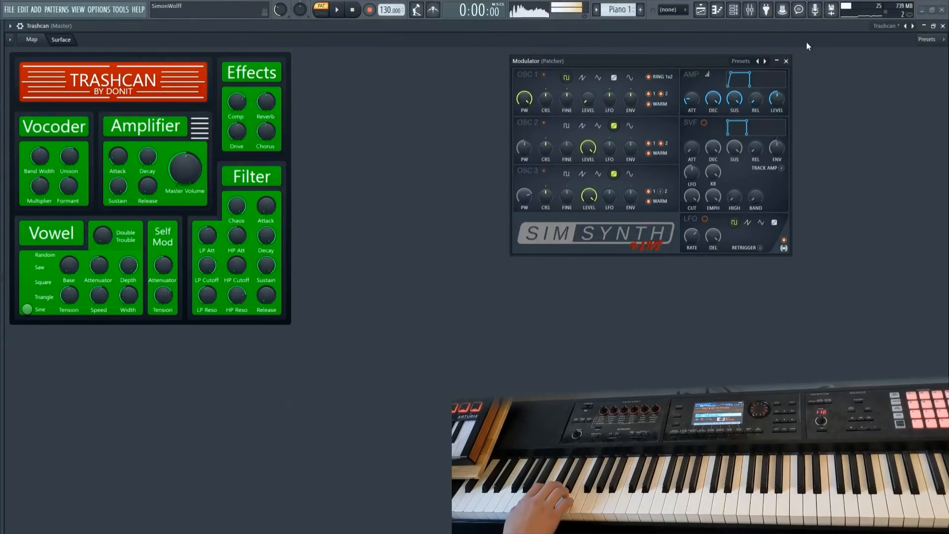
left_click(31, 40)
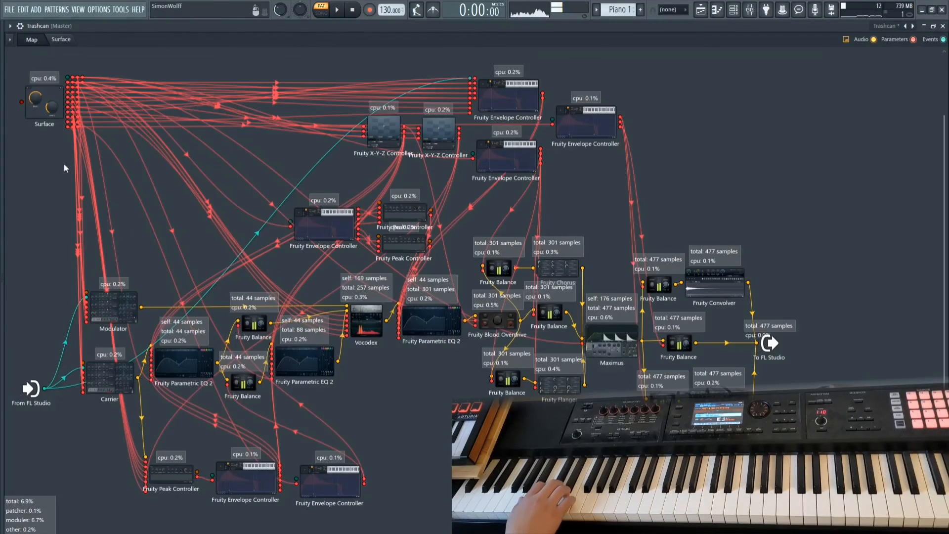
double_click(366, 323)
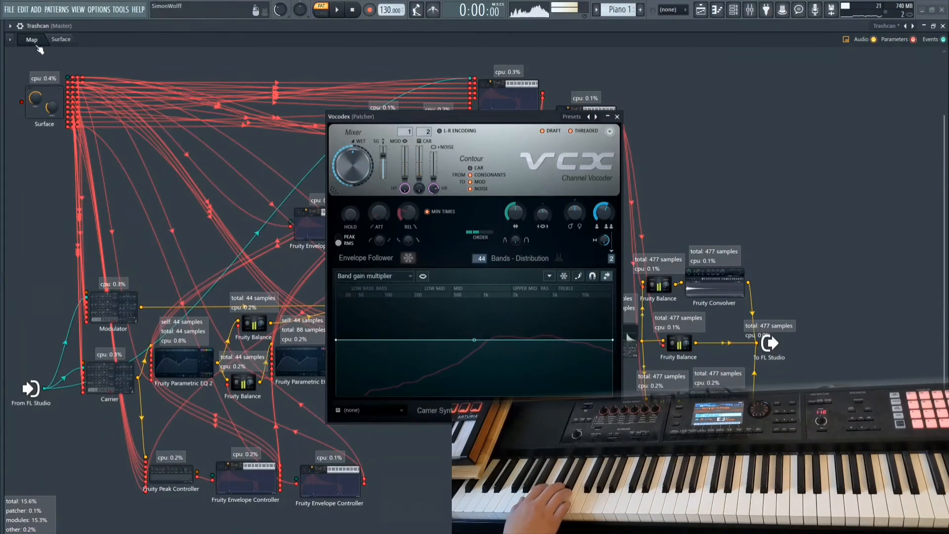
Step: Raise the Vocodex Bands value from 44 to 53 and show the editable curve list
left_click(60, 39)
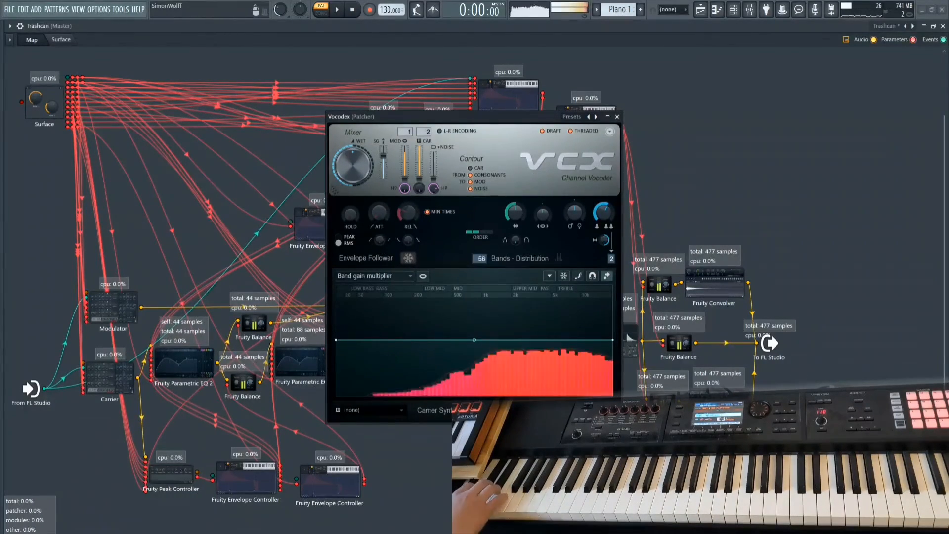
left_click(375, 276)
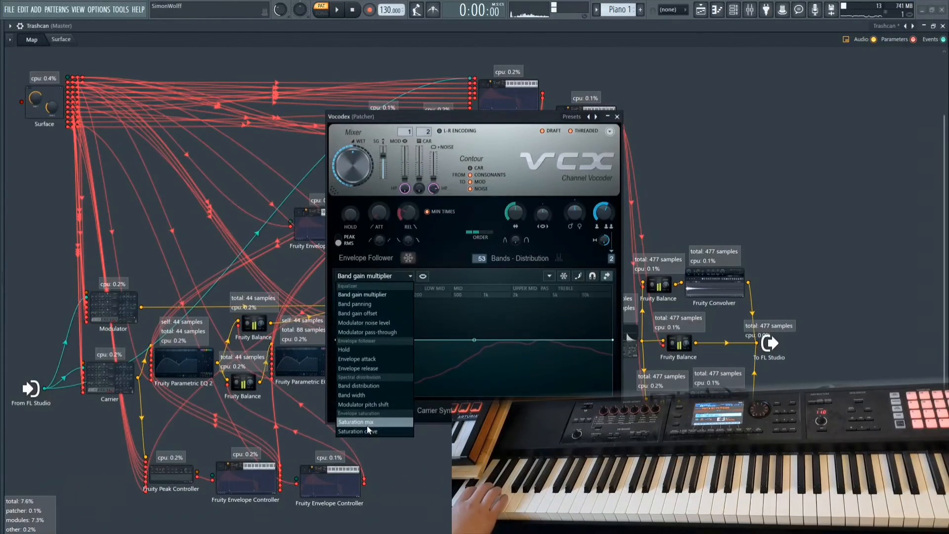
Step: Load the Env filter preset into Vocodex's Saturation curve and nudge one point steeper
left_click(355, 421)
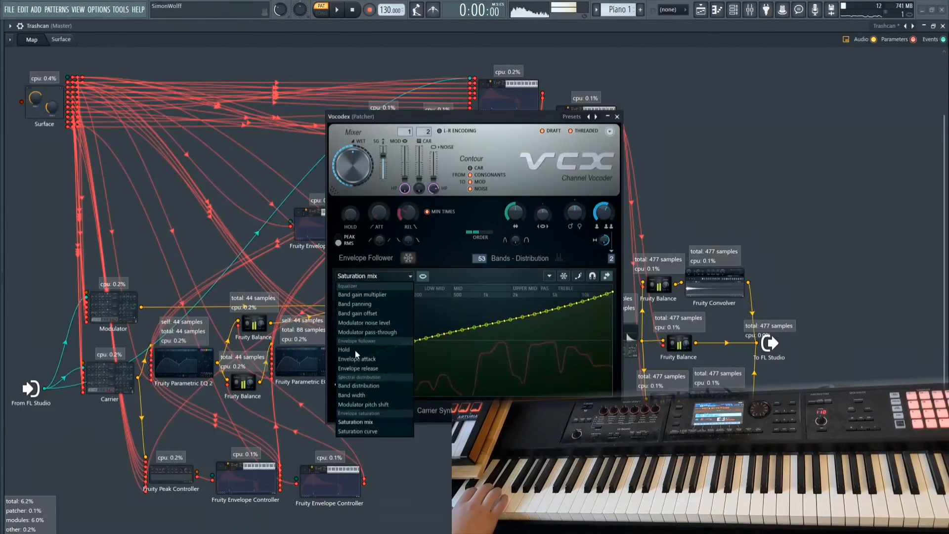
left_click(357, 431)
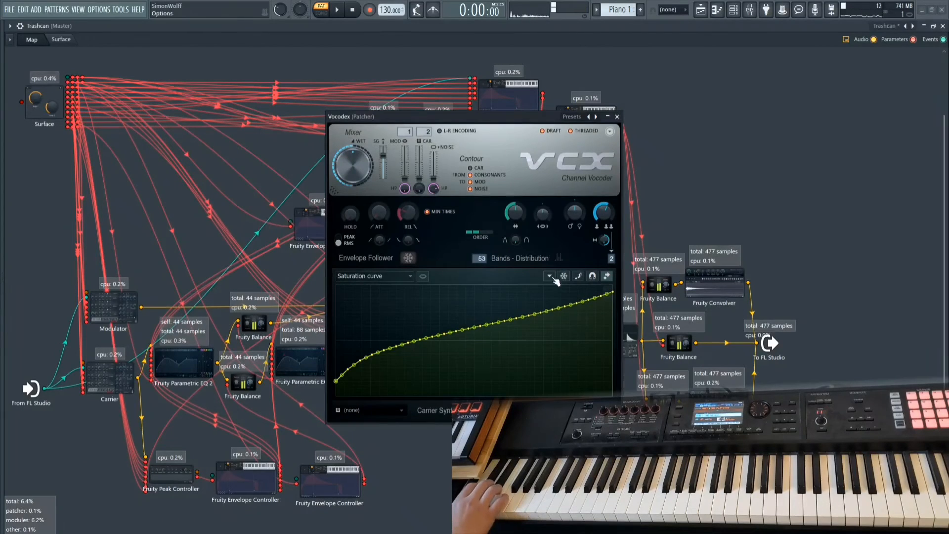
left_click(549, 276)
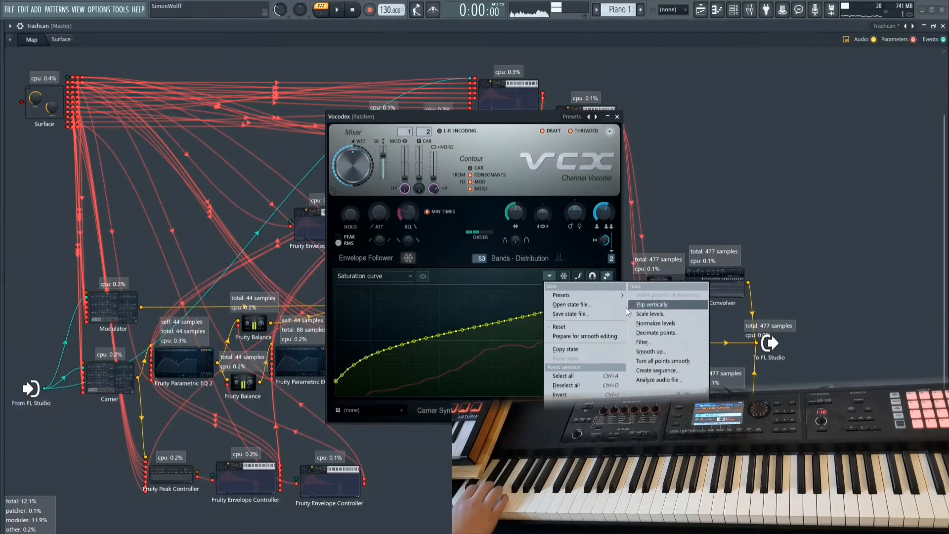
mouse_move(562, 295)
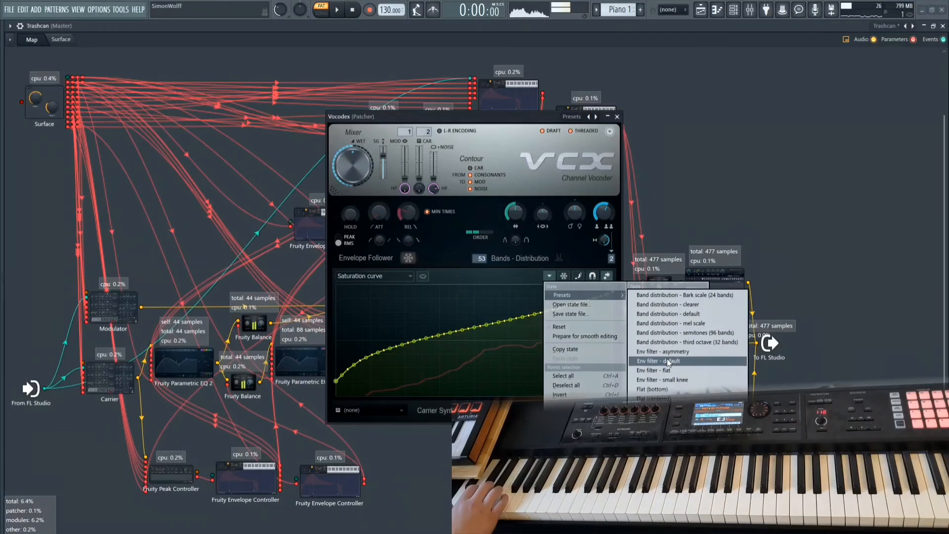
left_click(658, 361)
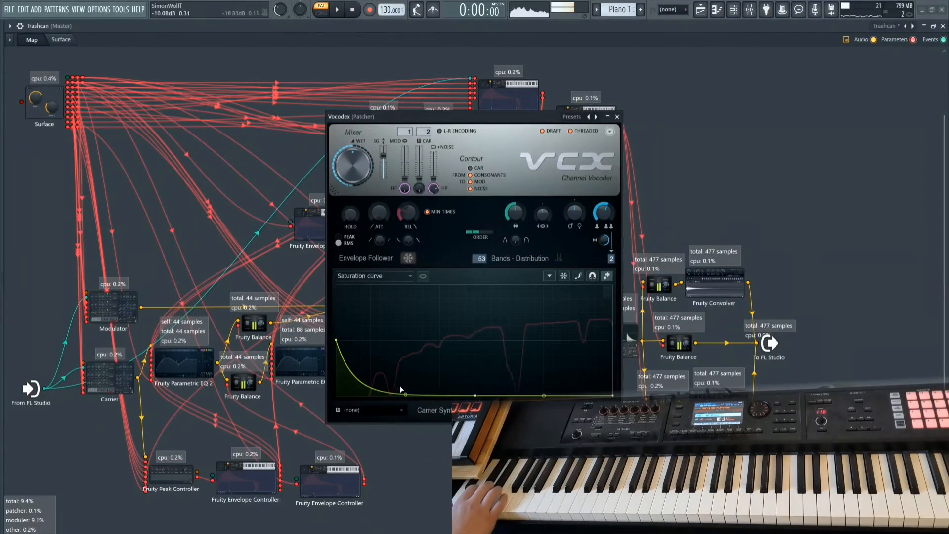
left_click_drag(405, 376, 405, 339)
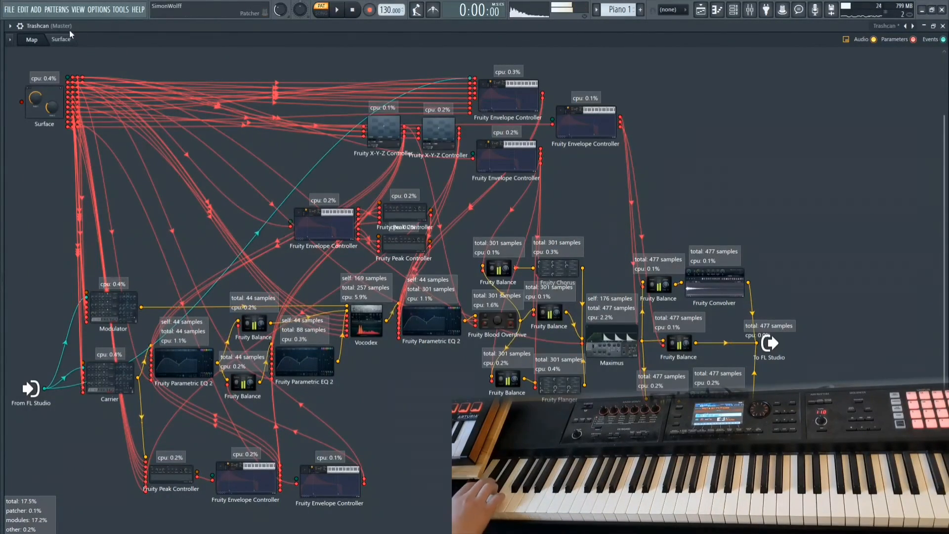
Step: Leave Vocodex and return to the Trashcan Surface panel
left_click(61, 40)
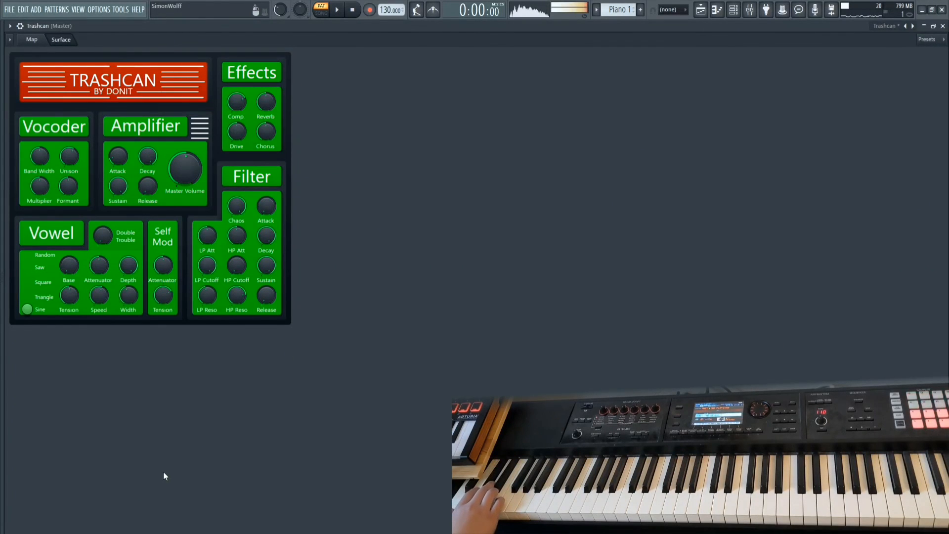